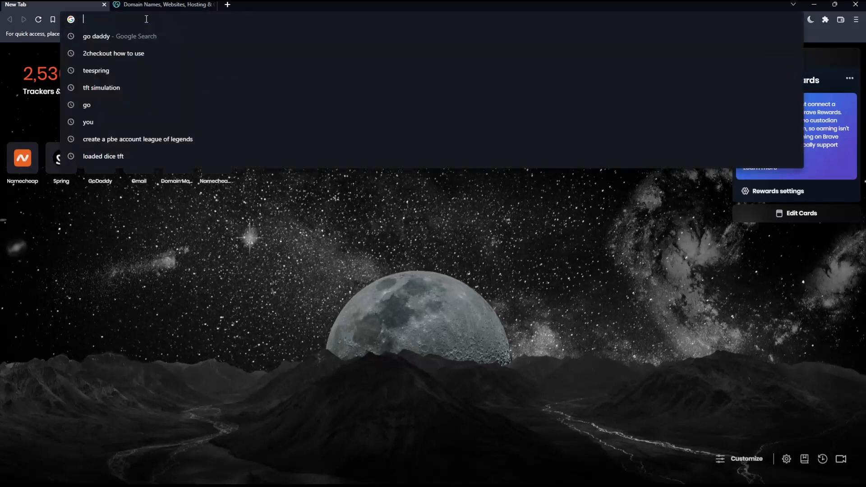
- Bring up godaddy.com and reach the homepage footer
text(godaddy.com)
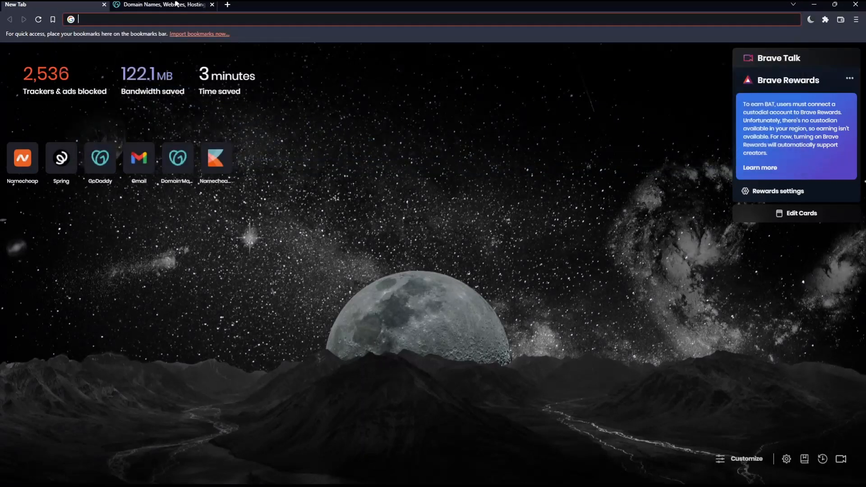
click(162, 5)
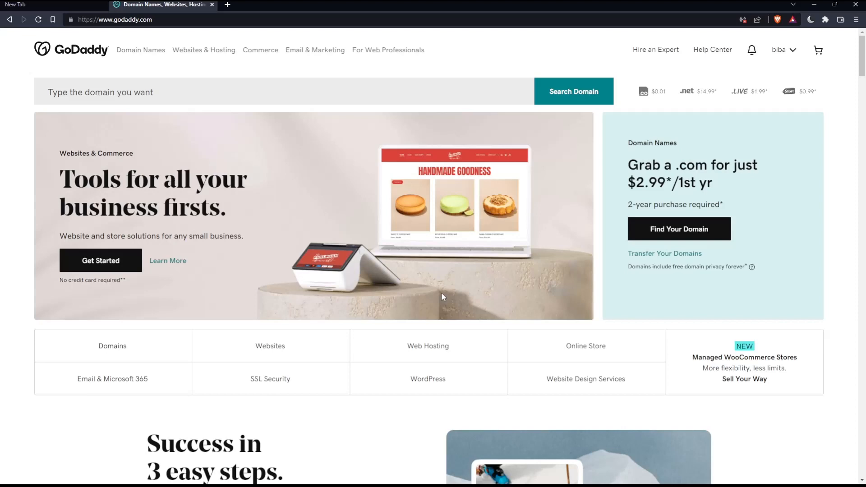
mouse_move(155, 74)
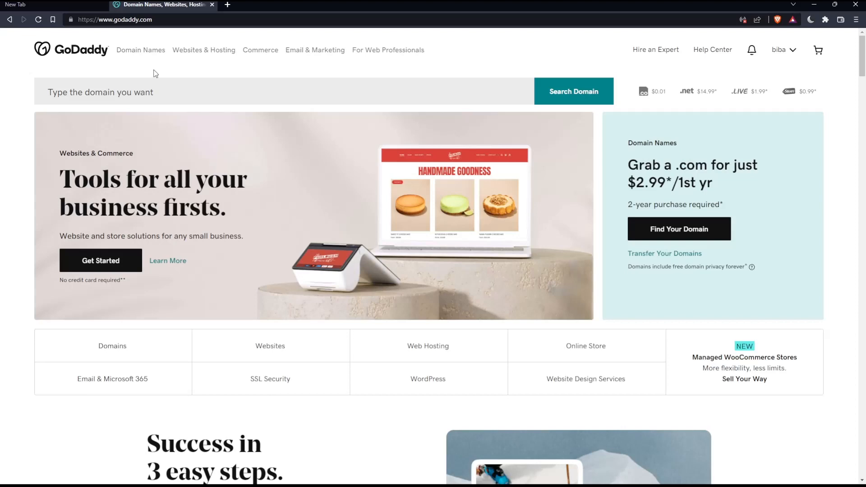
scroll(down, 3)
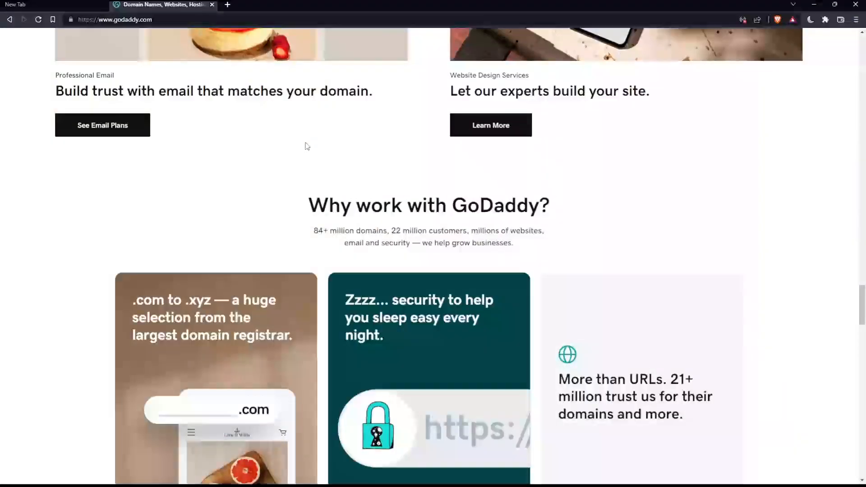
scroll(down, 3)
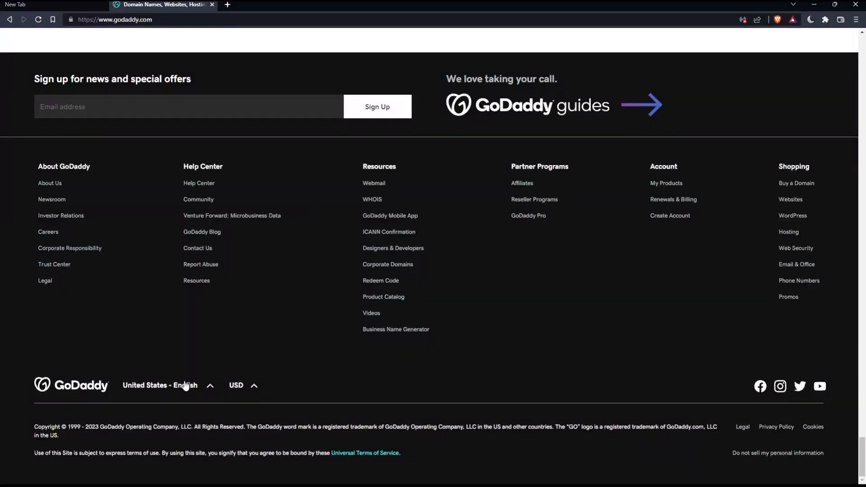
- Browse the footer's country/region list and the USD currency list, then return to the top
click(159, 385)
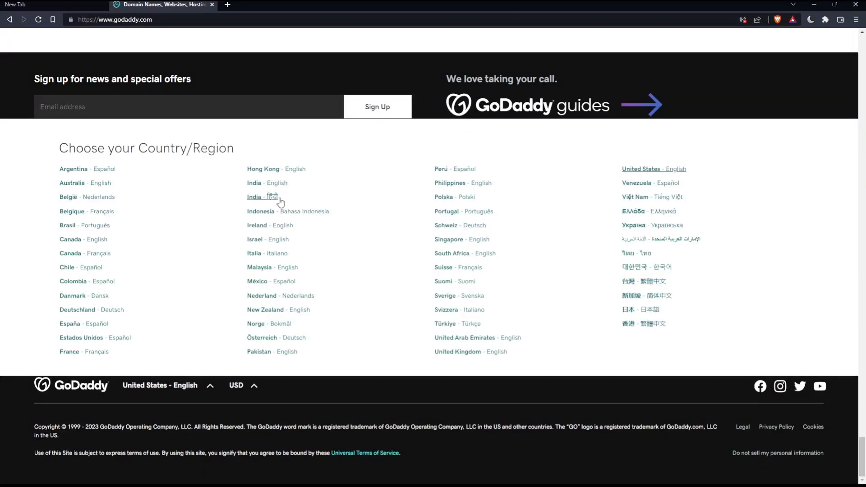
mouse_move(296, 192)
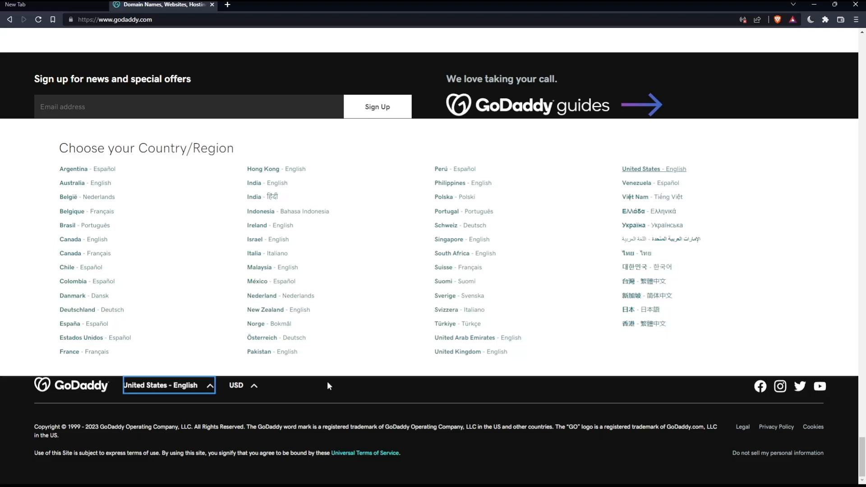
click(236, 385)
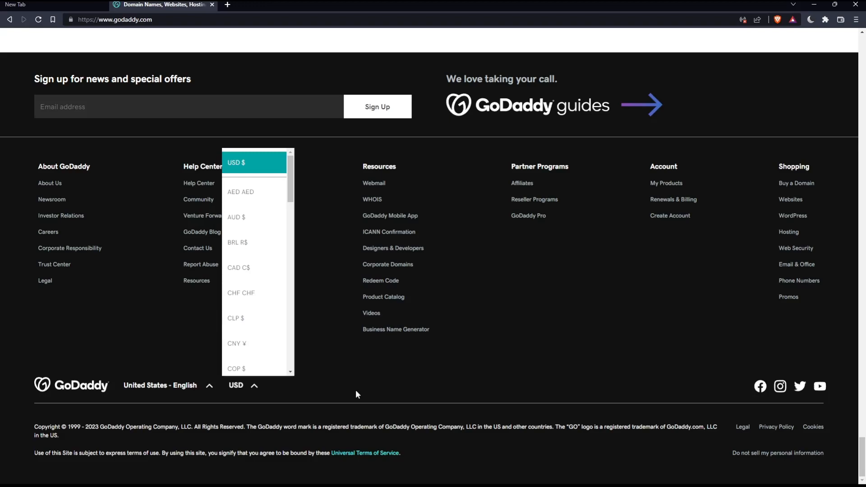
scroll(up, 3)
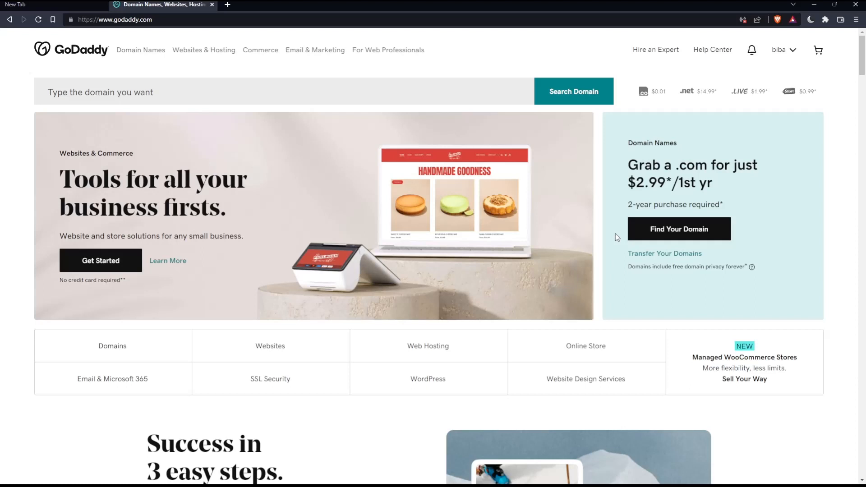
mouse_move(804, 53)
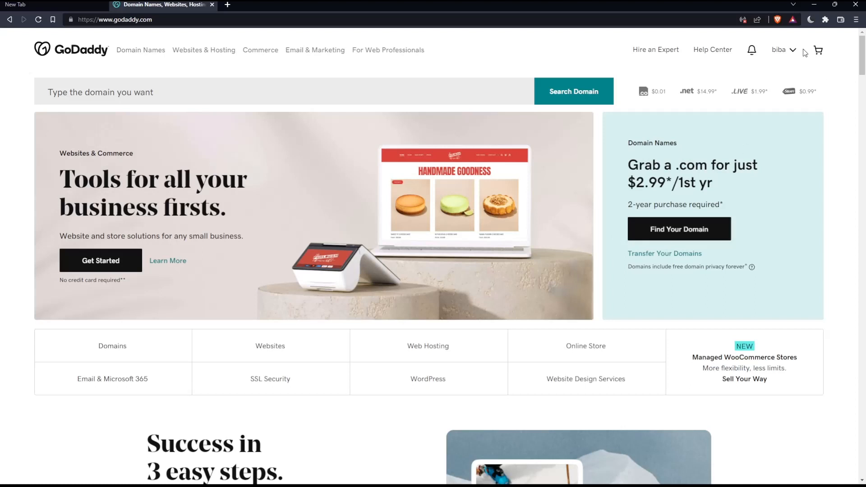
- Use the header account menu to go to My Products
click(779, 49)
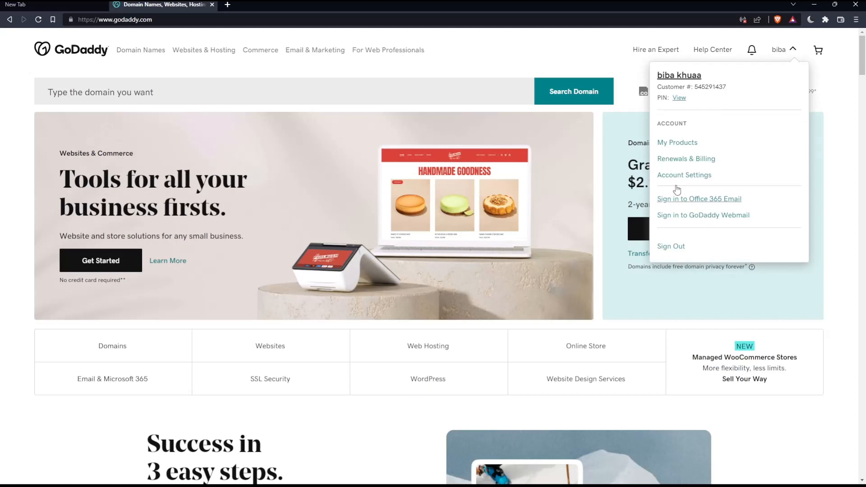
mouse_move(702, 162)
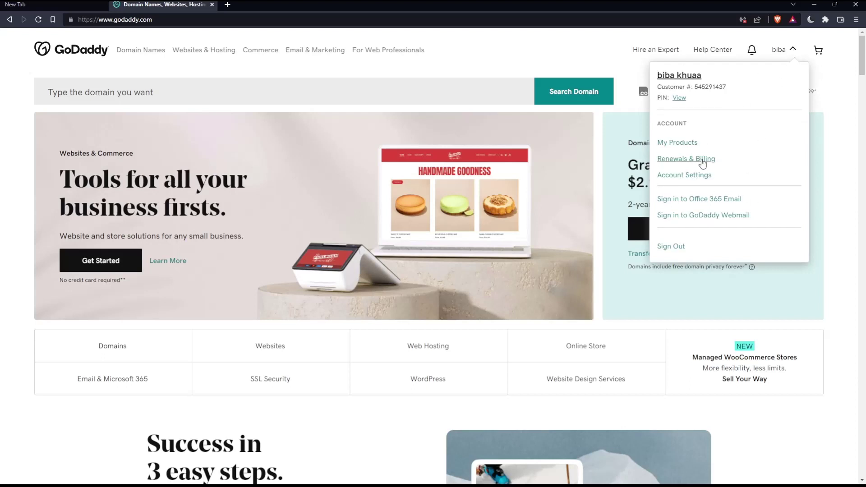
click(512, 58)
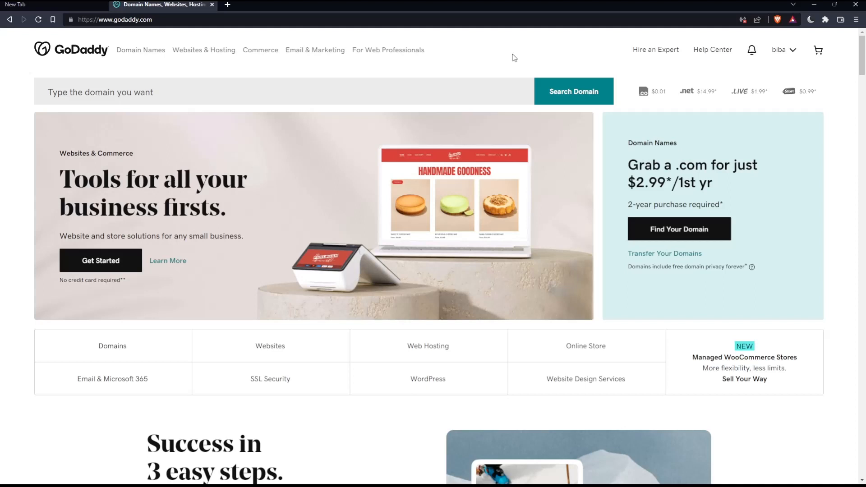
mouse_move(463, 262)
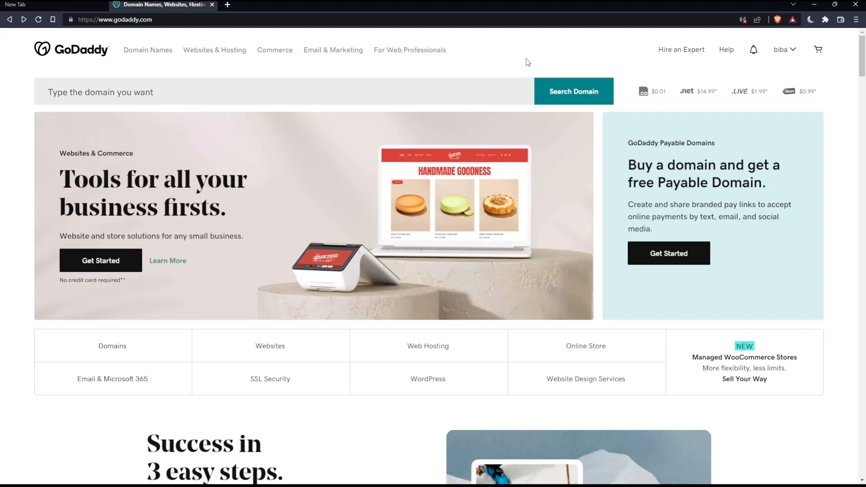
mouse_move(731, 80)
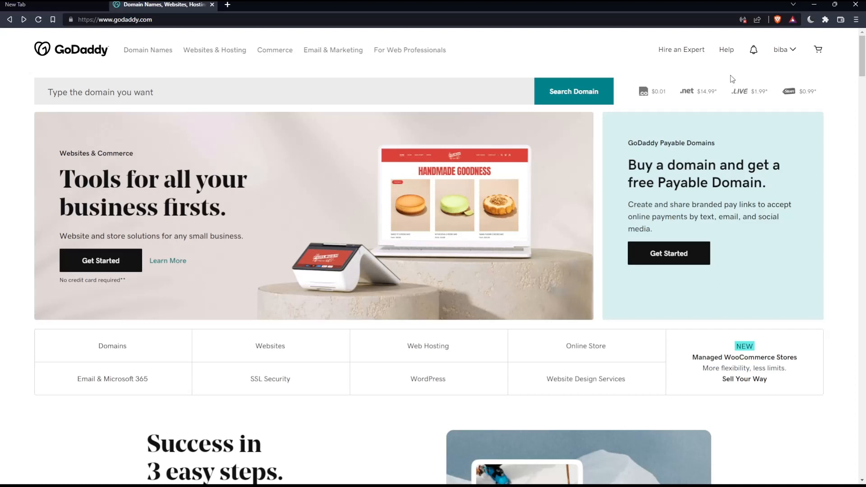
click(780, 50)
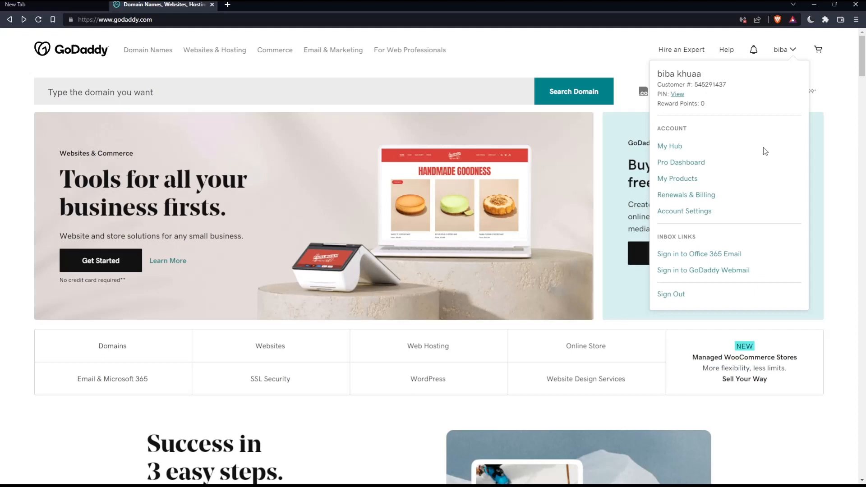
click(678, 178)
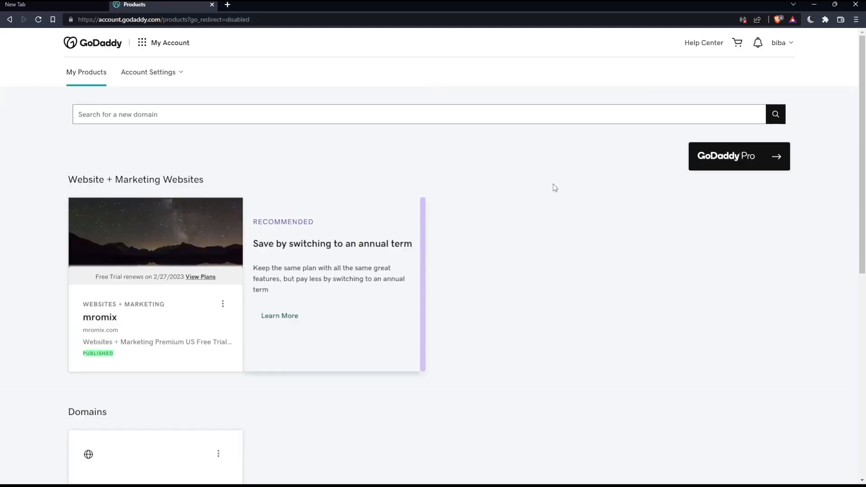
- Choose DNS next to mromix.com under Domains in All Products and Services
scroll(down, 3)
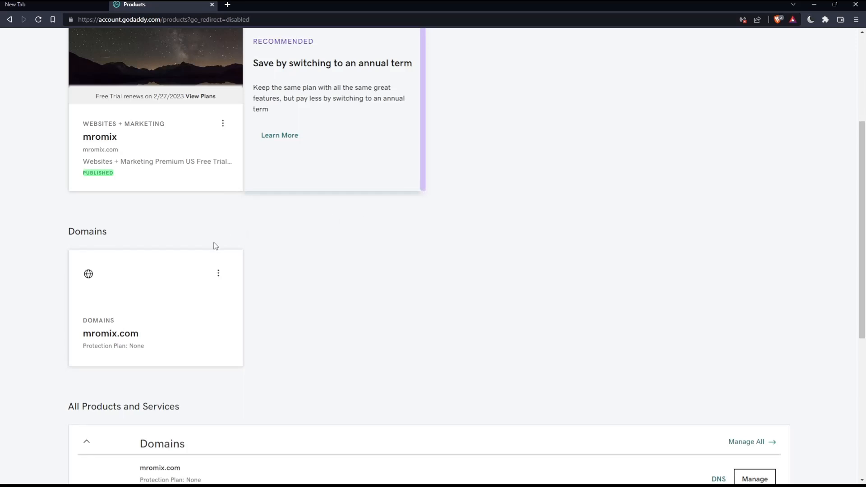
scroll(down, 3)
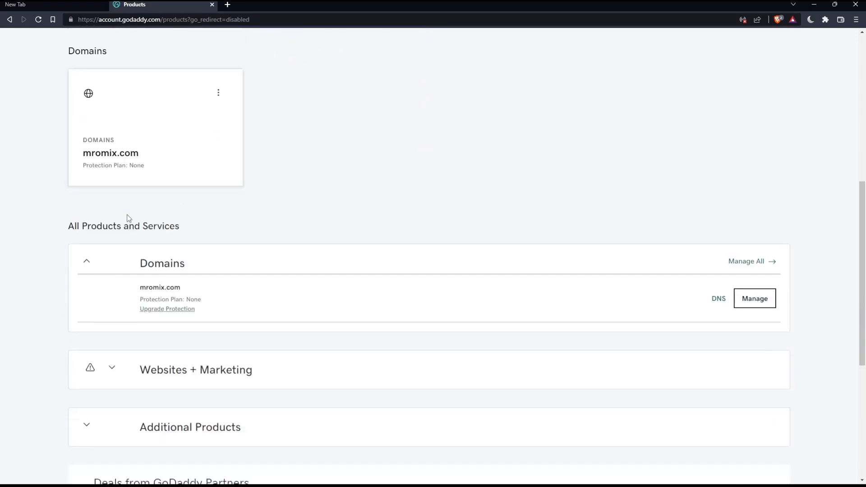
mouse_move(190, 262)
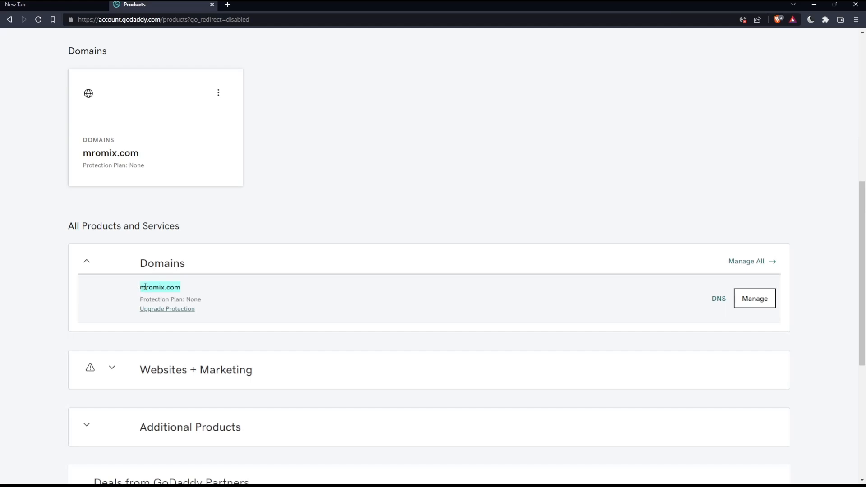
click(718, 299)
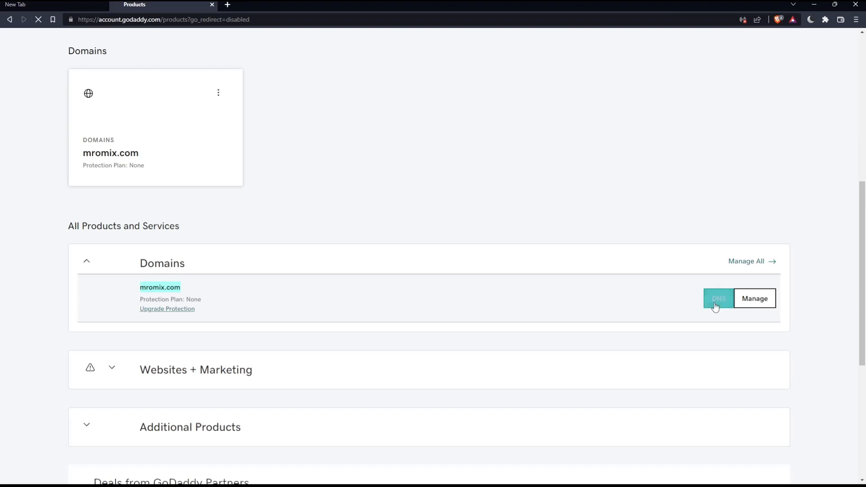
- Load DNS Management for mromix.com and show the Settings menu choices
click(718, 299)
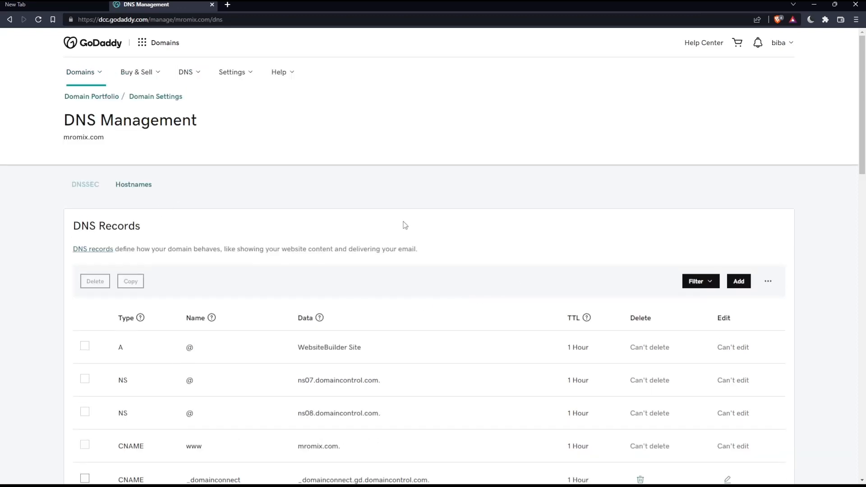
mouse_move(207, 164)
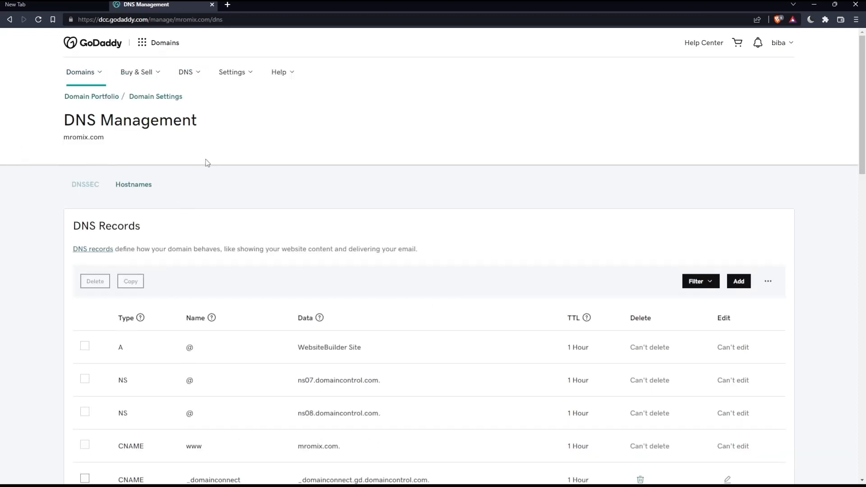
mouse_move(91, 204)
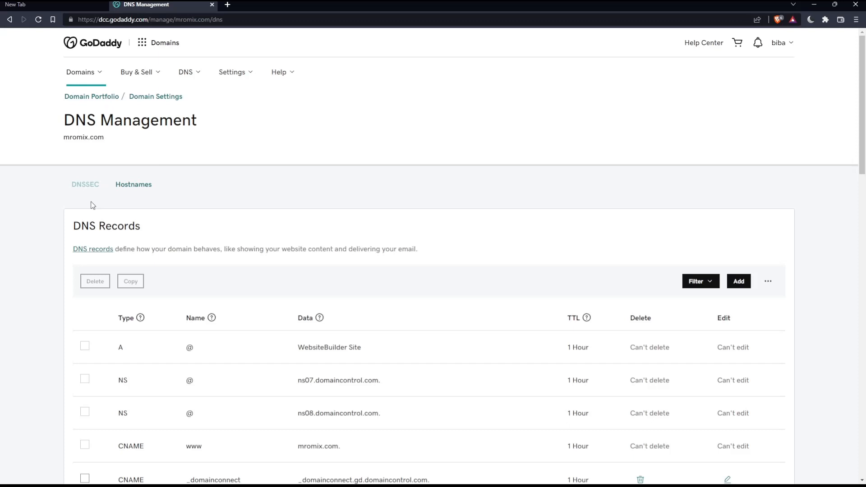
click(232, 72)
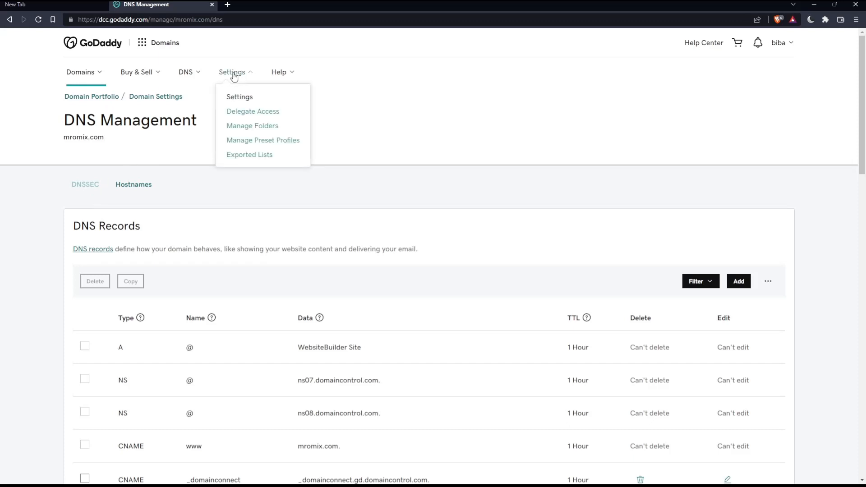
mouse_move(252, 110)
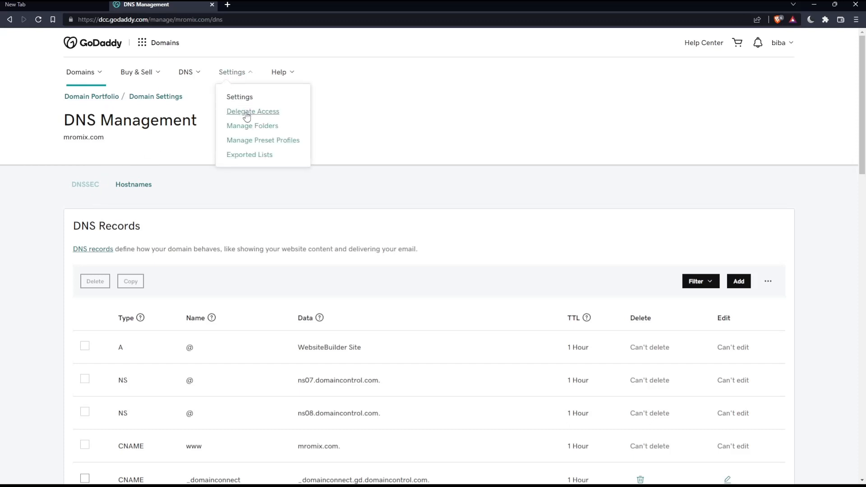
- Choose Delegate Access and sign in again to reach the Delegate Access page
click(252, 111)
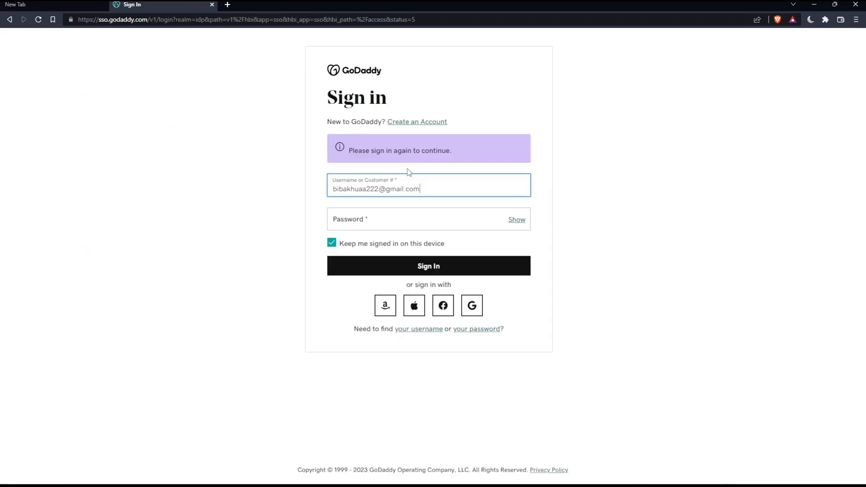
click(427, 265)
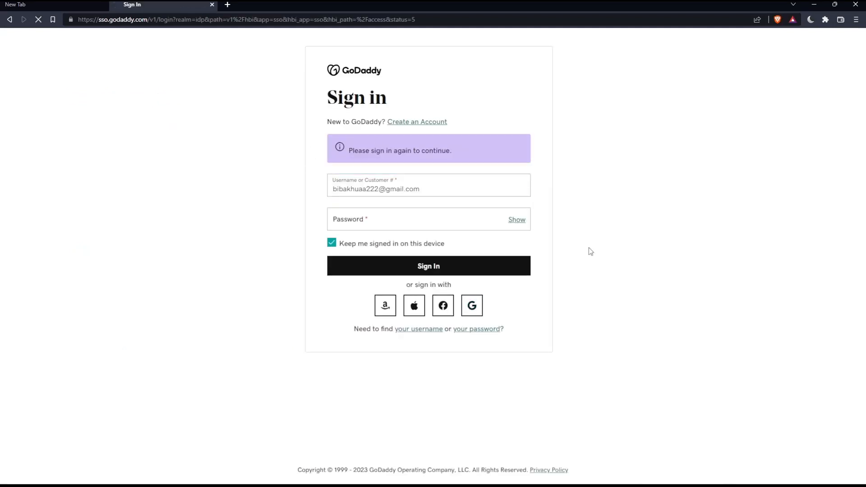
click(471, 306)
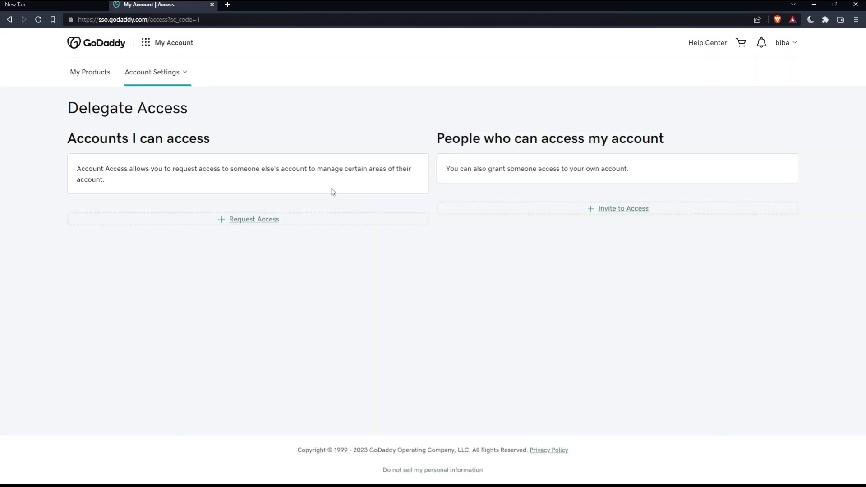
- Start an Invite to Access under People who can access my account
double_click(138, 137)
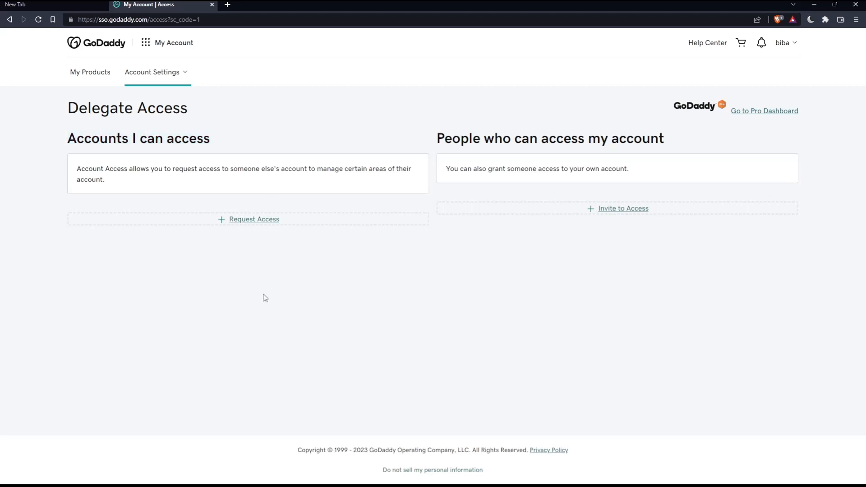
mouse_move(233, 237)
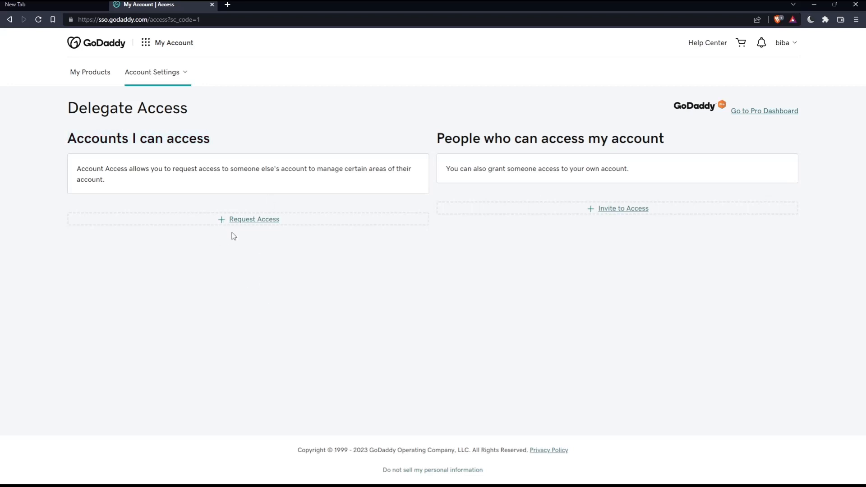
mouse_move(618, 238)
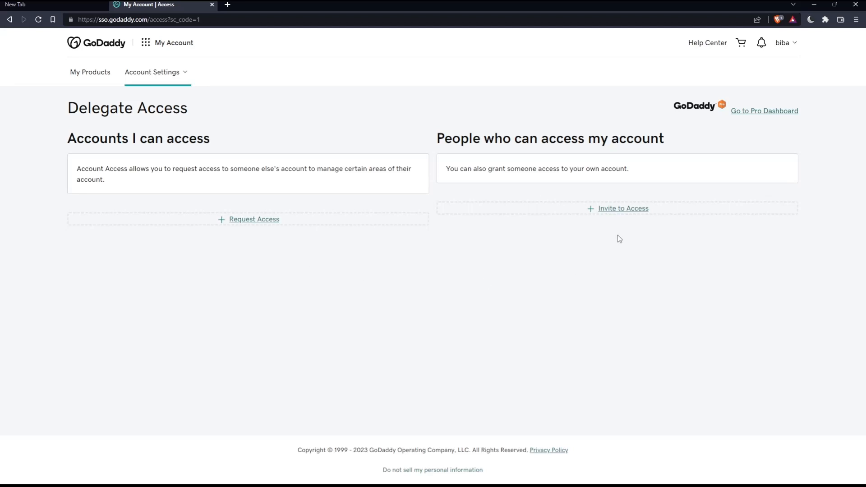
click(623, 209)
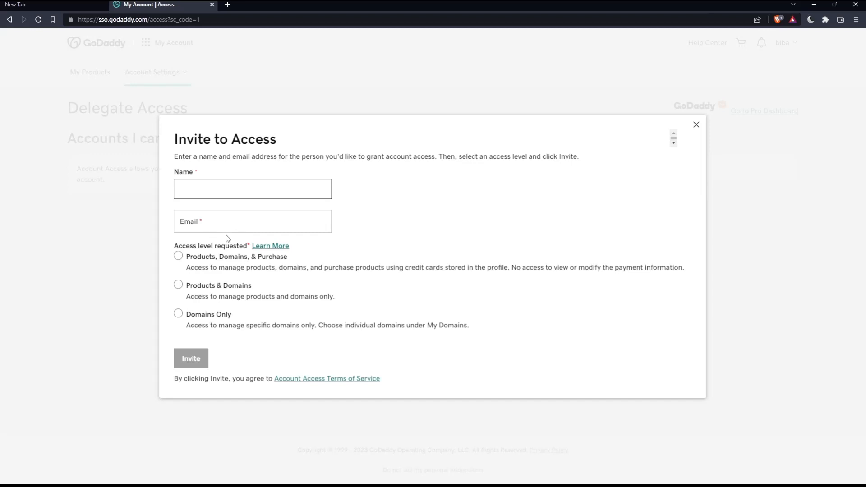
- Review the invitee email field and access levels, then close the form without inviting
click(252, 221)
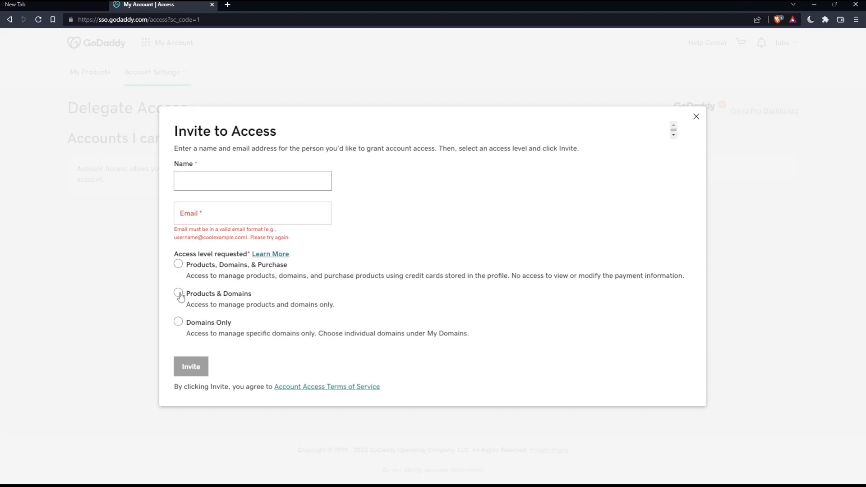
mouse_move(177, 271)
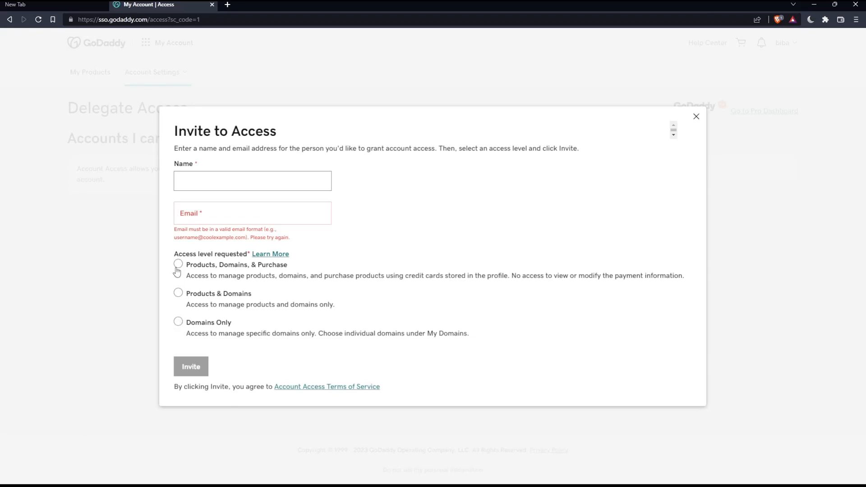
mouse_move(190, 366)
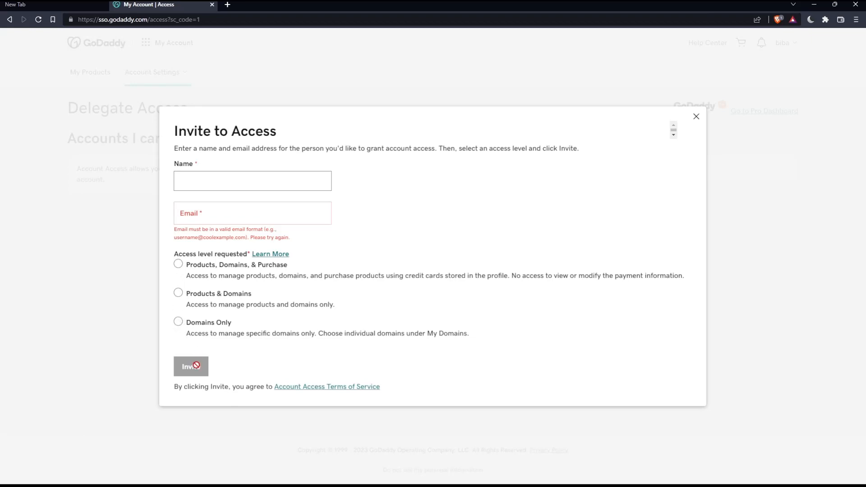
mouse_move(695, 130)
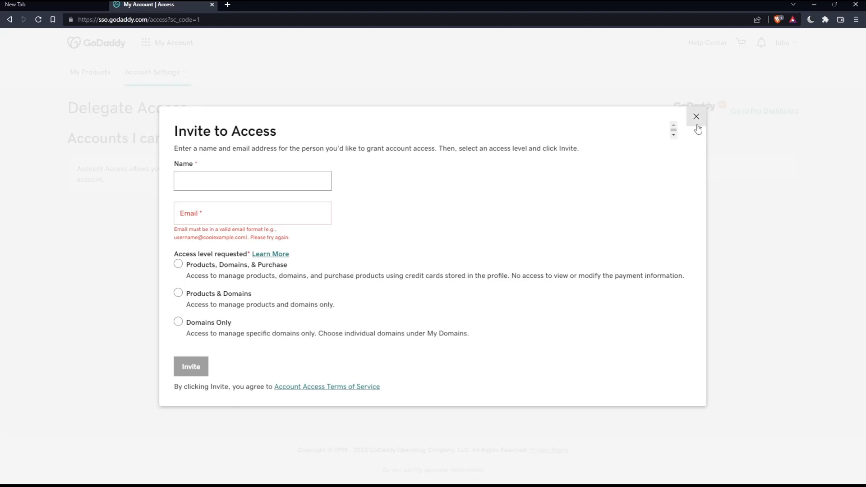
click(695, 116)
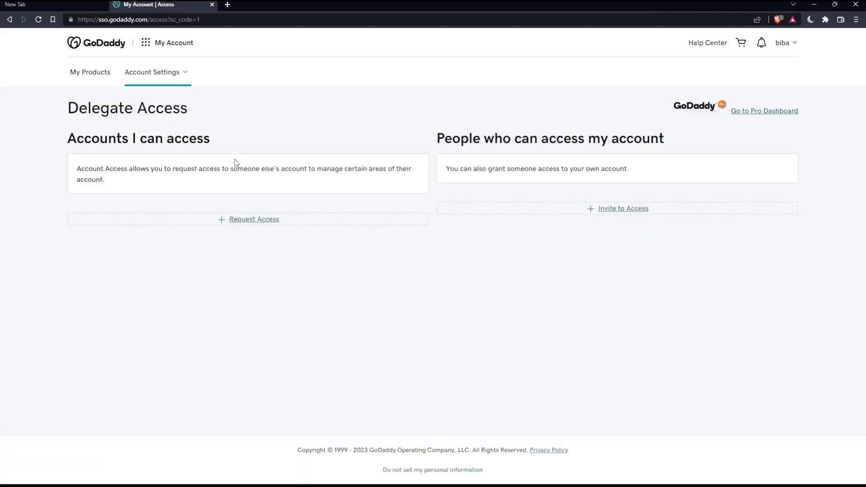